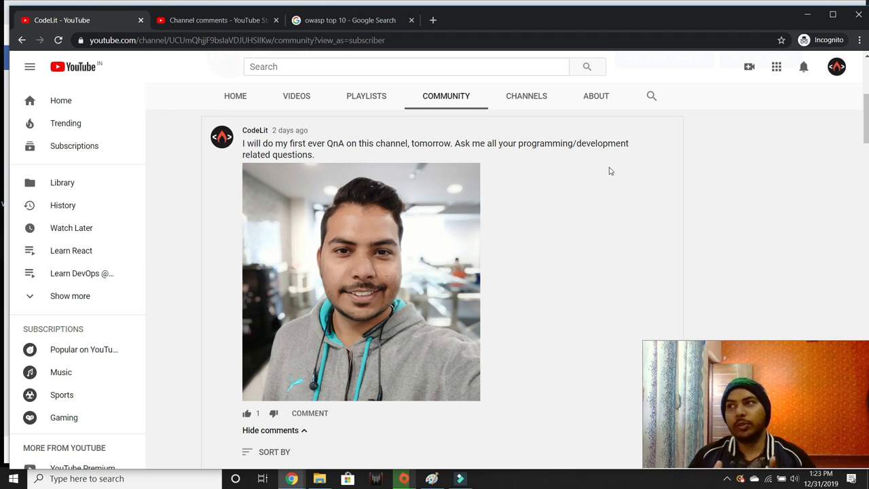
Step: Scroll past the Q&A announcement post to its first viewer questions
{"action": "scroll", "scroll_direction": "down", "scroll_amount": 3}
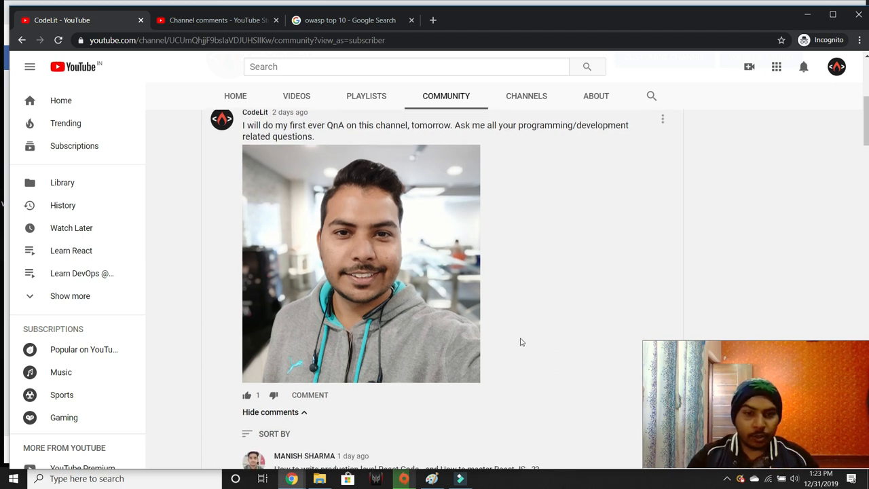
{"action": "scroll", "scroll_direction": "down", "scroll_amount": 3}
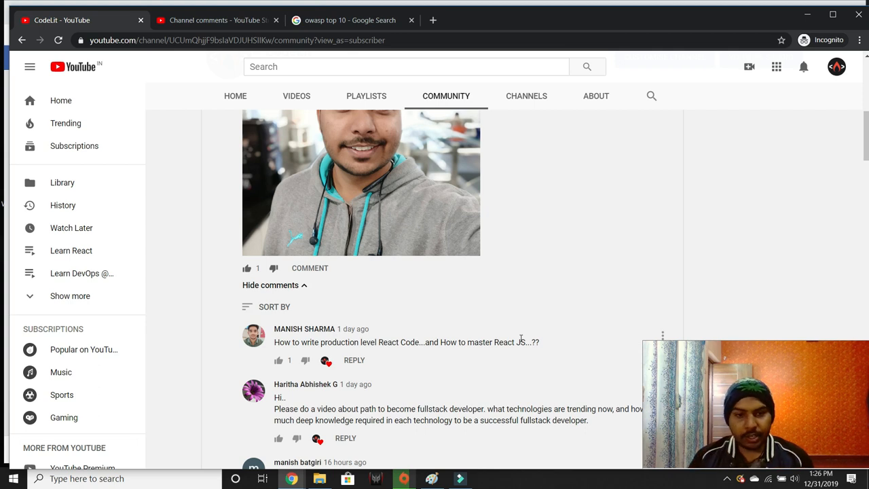
{"action": "scroll", "scroll_direction": "down", "scroll_amount": 3}
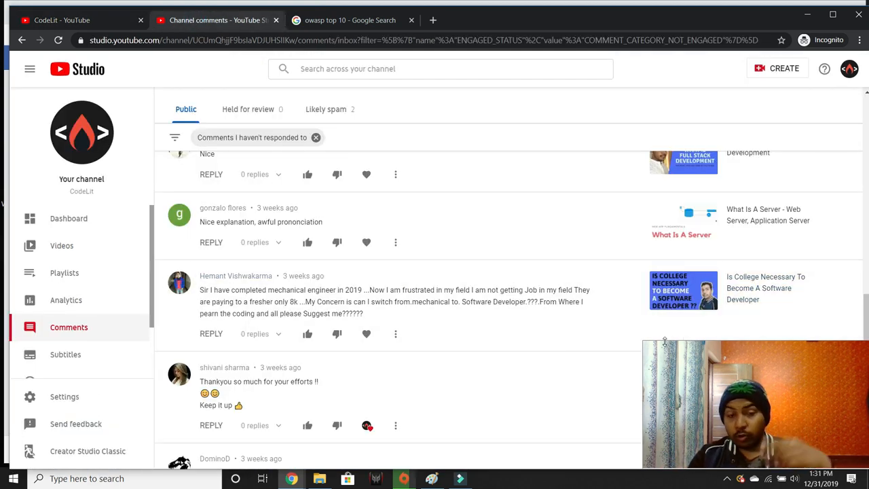
{"action": "mouse_move", "coordinate": [605, 352]}
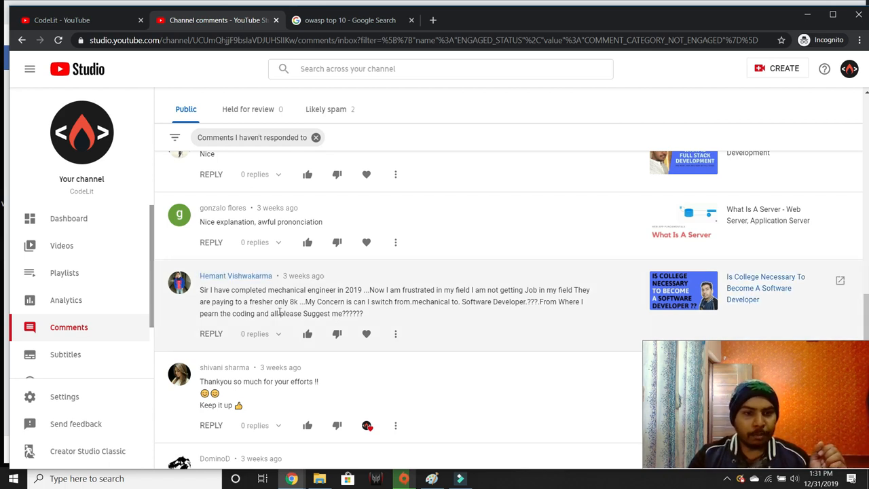
{"action": "mouse_move", "coordinate": [323, 301]}
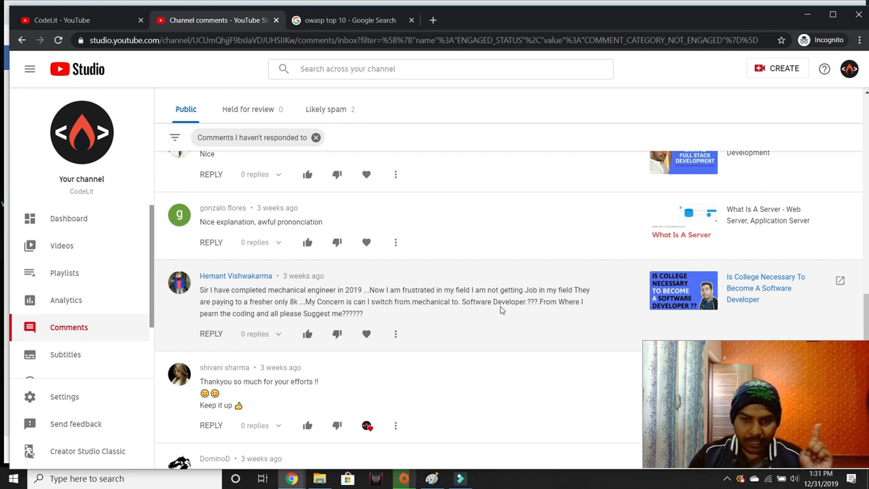
{"action": "mouse_move", "coordinate": [504, 307]}
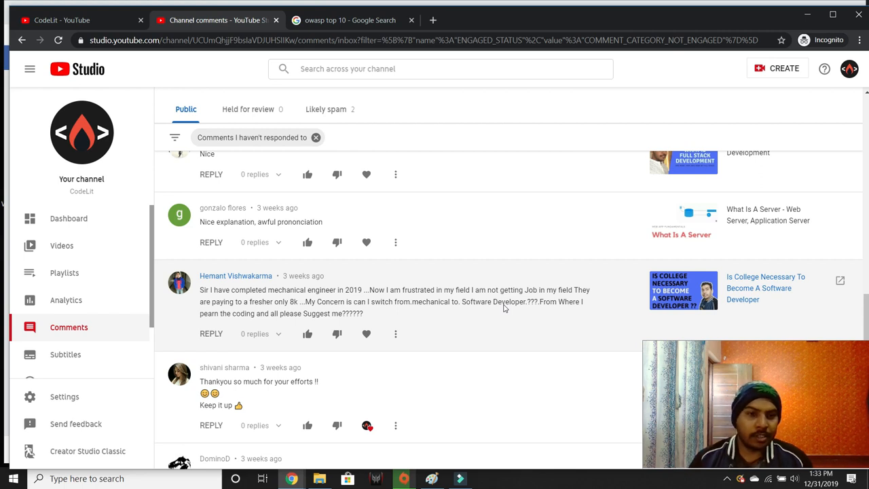
Step: Scroll the unanswered comments down to the cyber security career question
{"action": "scroll", "scroll_direction": "down", "scroll_amount": 3}
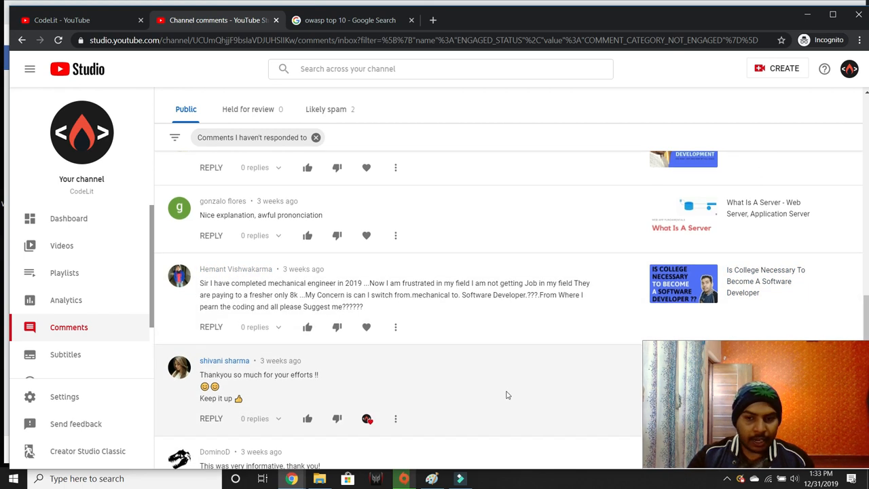
{"action": "scroll", "scroll_direction": "down", "scroll_amount": 3}
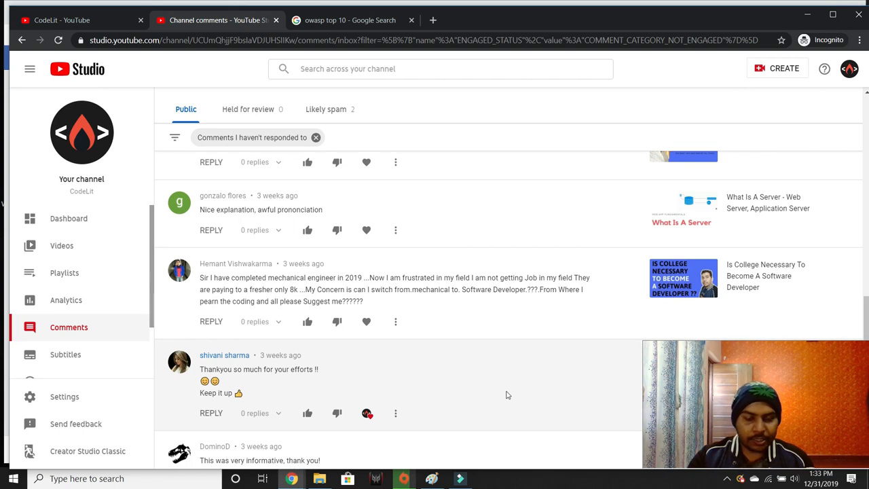
{"action": "scroll", "scroll_direction": "down", "scroll_amount": 3}
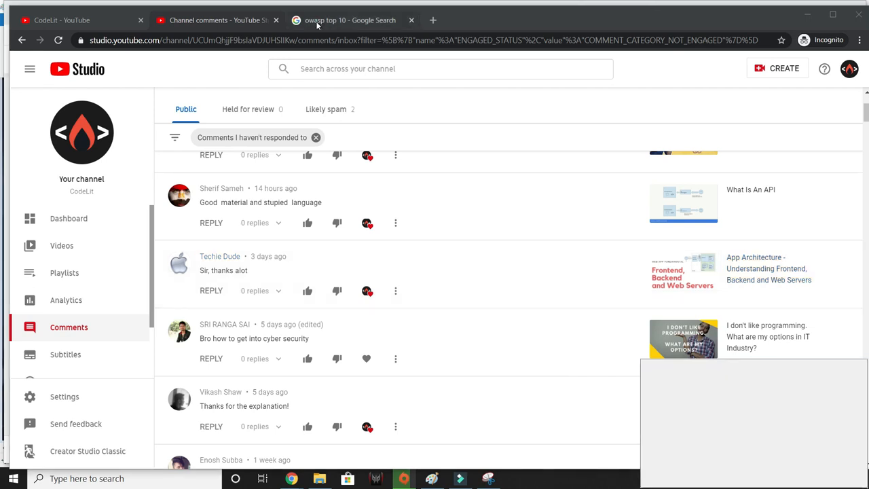
Step: Switch to the 'owasp top 10' search results showing the featured risk list
{"action": "left_click", "coordinate": [350, 20]}
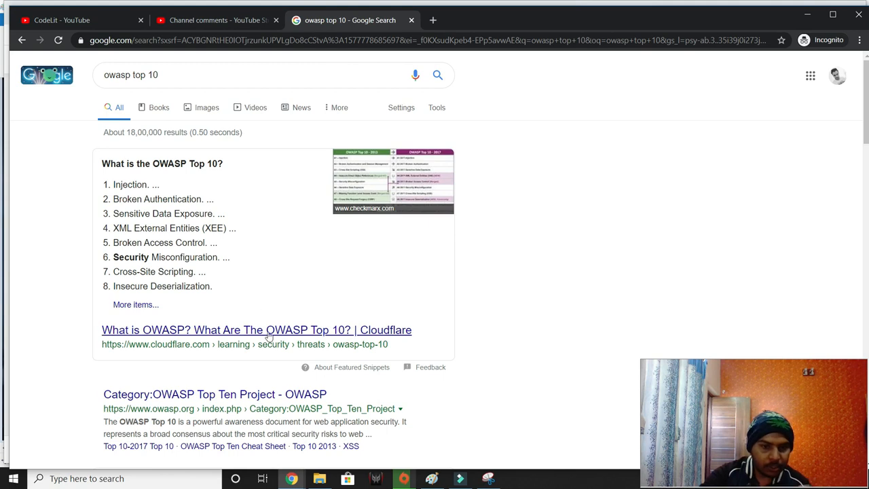
{"action": "left_click", "coordinate": [269, 329]}
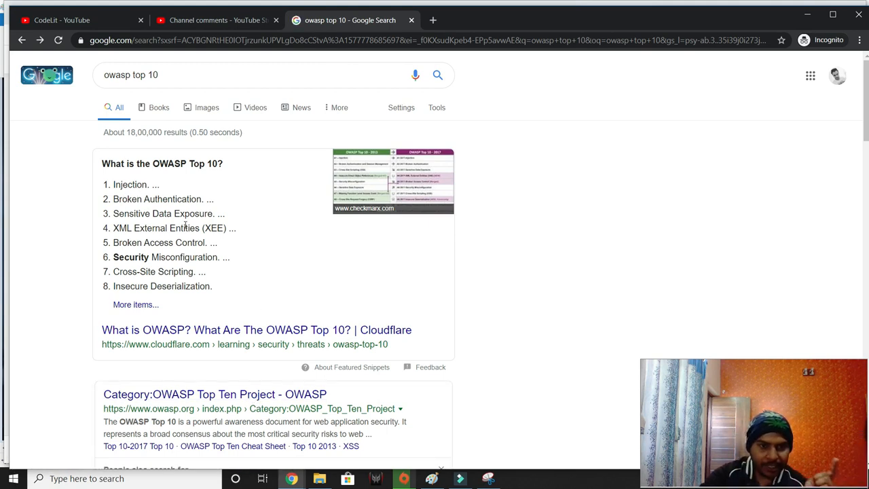
{"action": "mouse_move", "coordinate": [175, 242]}
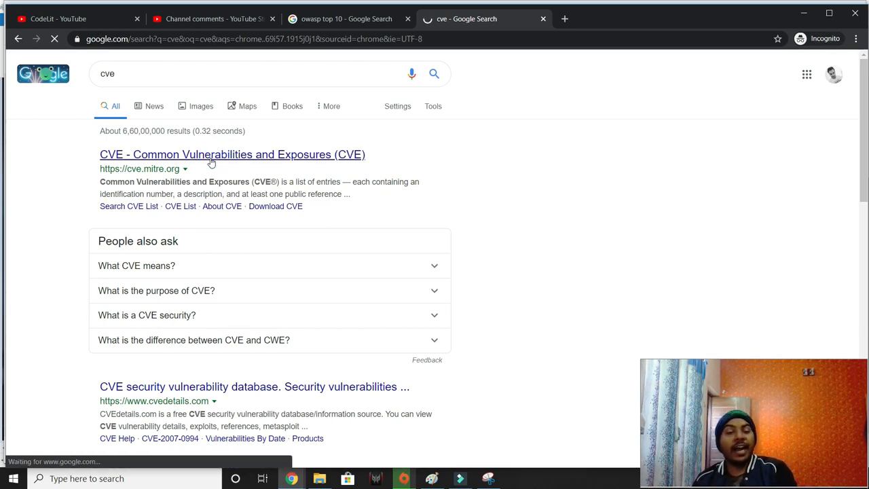
Step: Open the CVE Common Vulnerabilities and Exposures site from the search results
{"action": "left_click", "coordinate": [232, 154]}
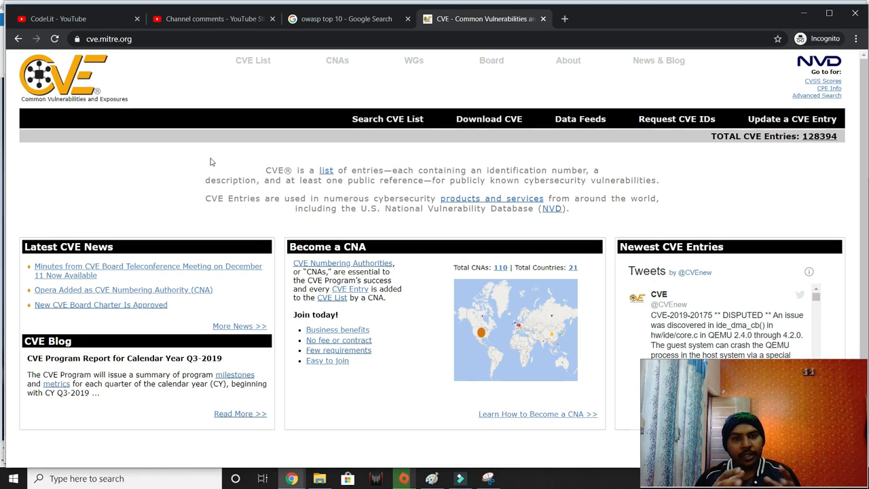
{"action": "mouse_move", "coordinate": [346, 19]}
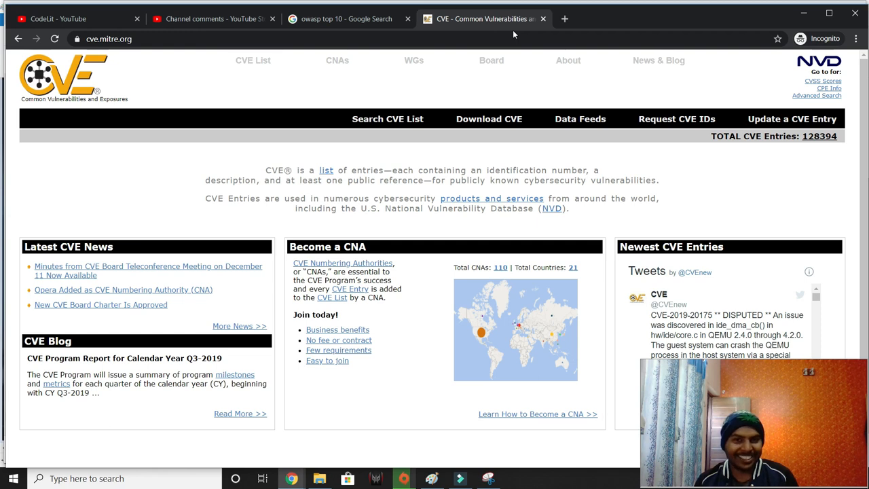
Step: Close the CVE tab and scroll to the comment recommending R-Drive Image
{"action": "left_click", "coordinate": [217, 19]}
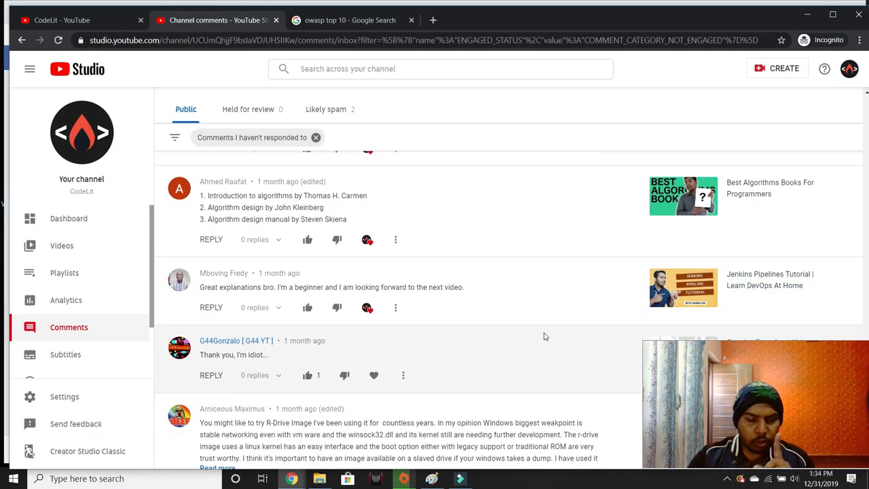
{"action": "scroll", "scroll_direction": "down", "scroll_amount": 3}
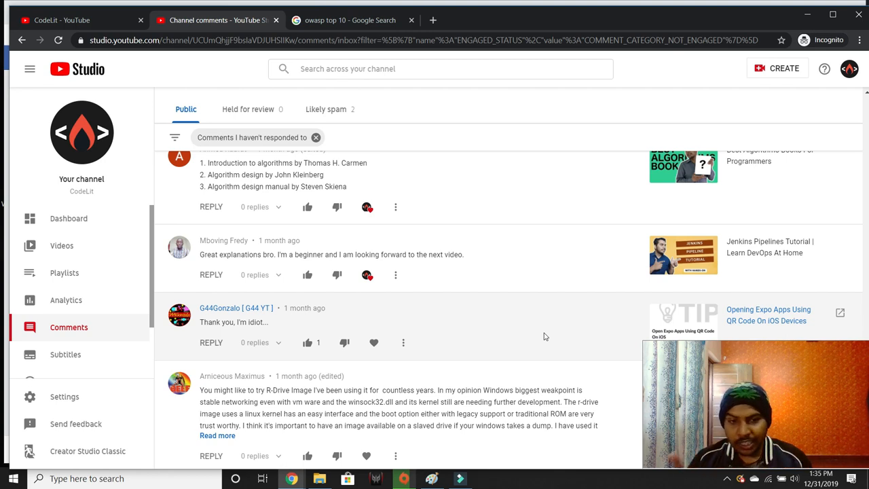
Step: Scroll to the CraZY IdeAS comment about moving from mechanical engineering into IT
{"action": "scroll", "scroll_direction": "down", "scroll_amount": 3}
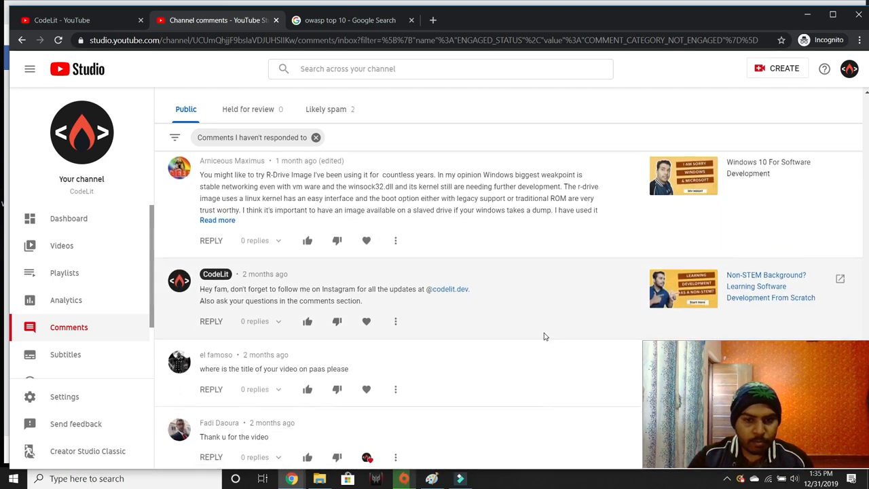
{"action": "scroll", "scroll_direction": "down", "scroll_amount": 3}
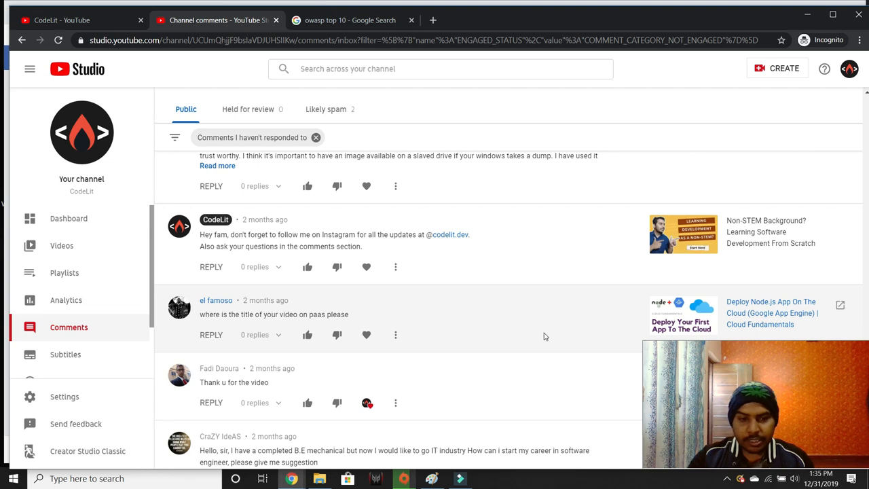
{"action": "scroll", "scroll_direction": "down", "scroll_amount": 3}
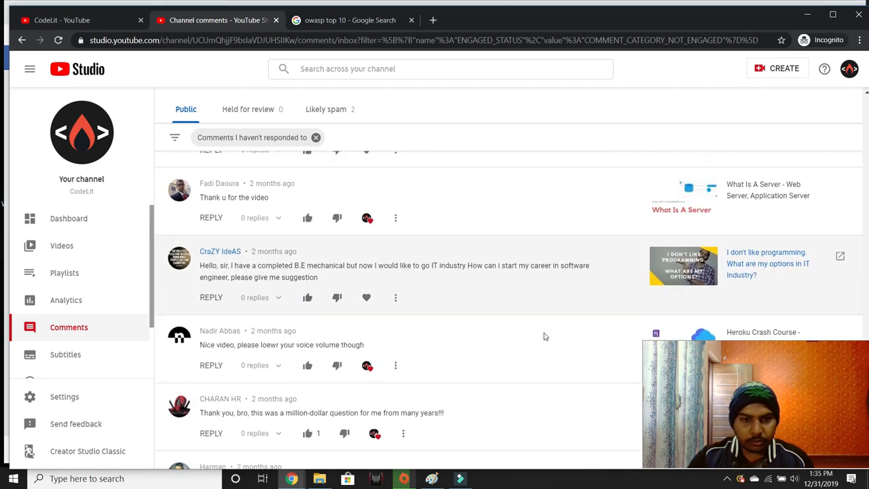
{"action": "scroll", "scroll_direction": "down", "scroll_amount": 3}
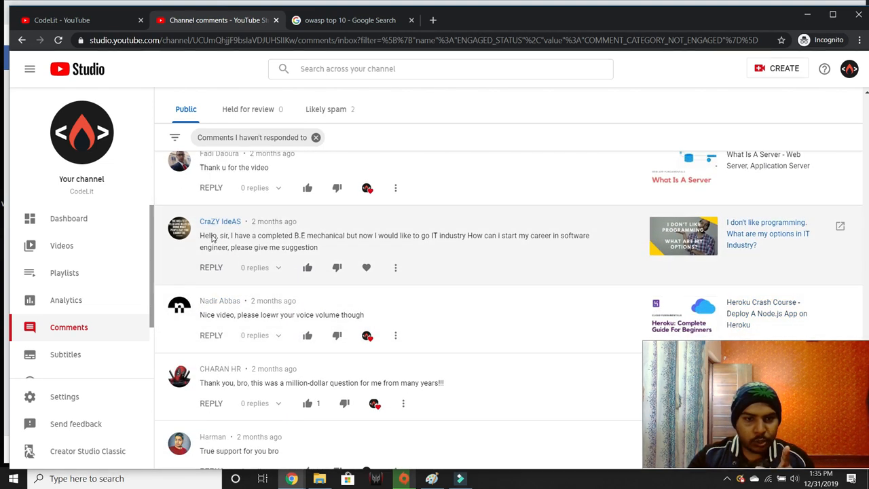
{"action": "mouse_move", "coordinate": [312, 247]}
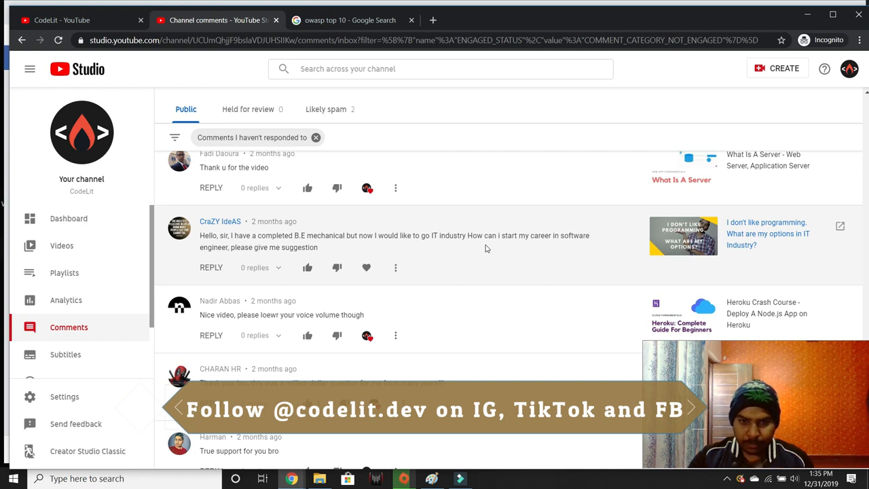
Step: Scroll to the IT engineer's question about government or private jobs with little coding
{"action": "scroll", "scroll_direction": "down", "scroll_amount": 3}
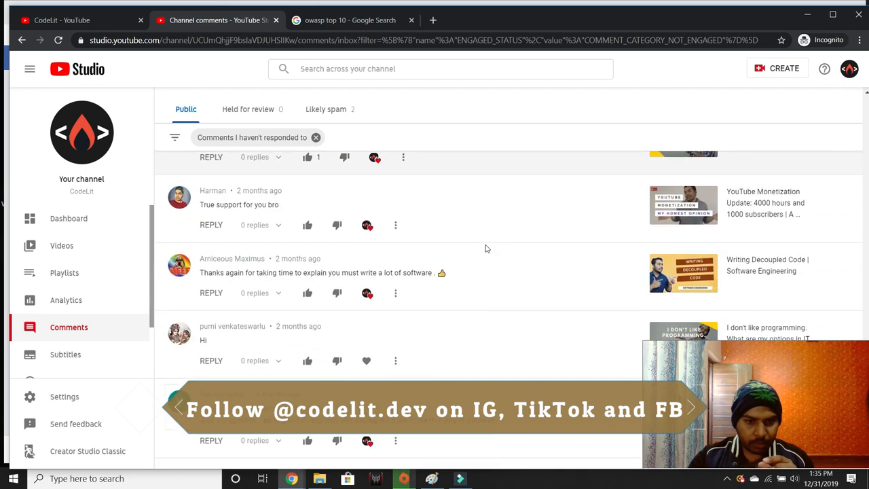
{"action": "scroll", "scroll_direction": "down", "scroll_amount": 3}
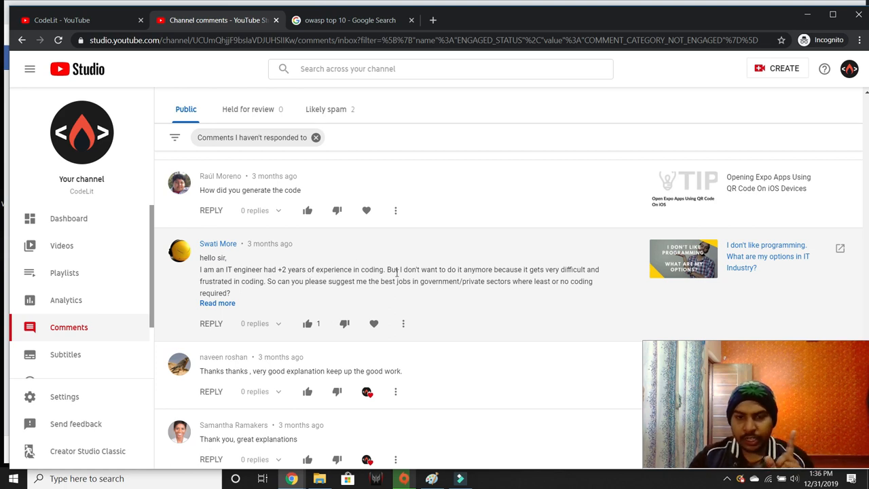
{"action": "mouse_move", "coordinate": [434, 278]}
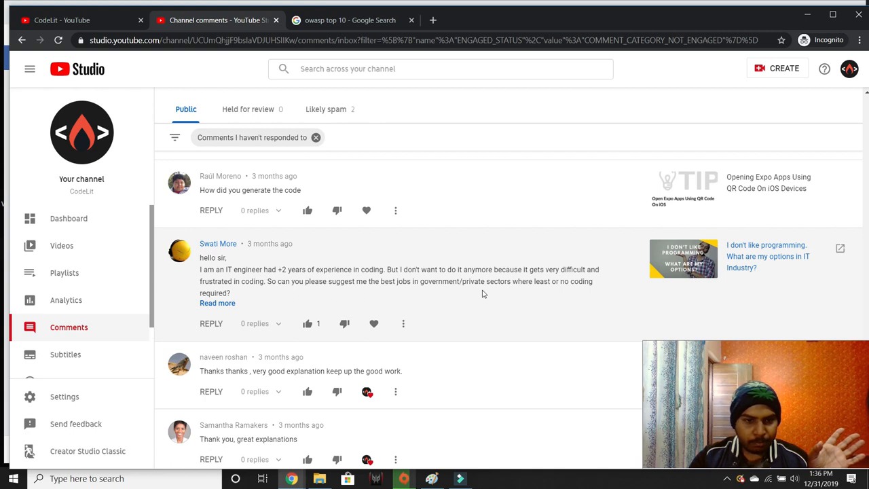
{"action": "mouse_move", "coordinate": [492, 293]}
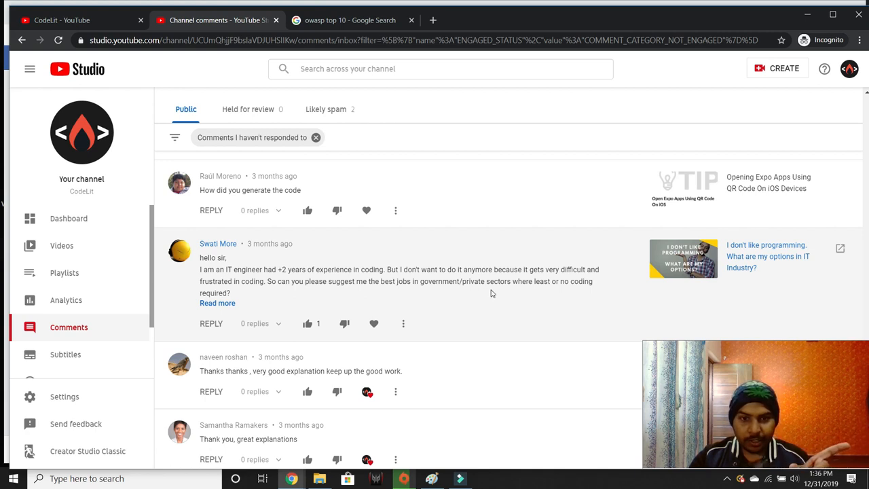
{"action": "mouse_move", "coordinate": [525, 300]}
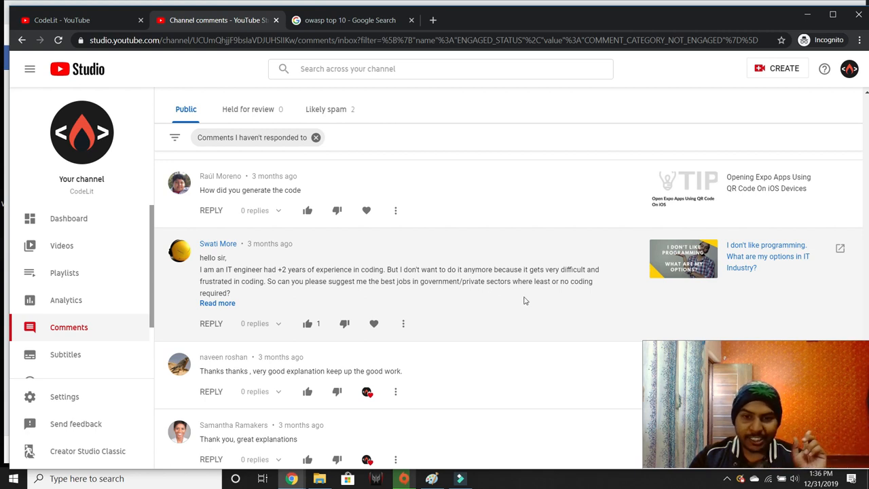
{"action": "scroll", "scroll_direction": "down", "scroll_amount": 3}
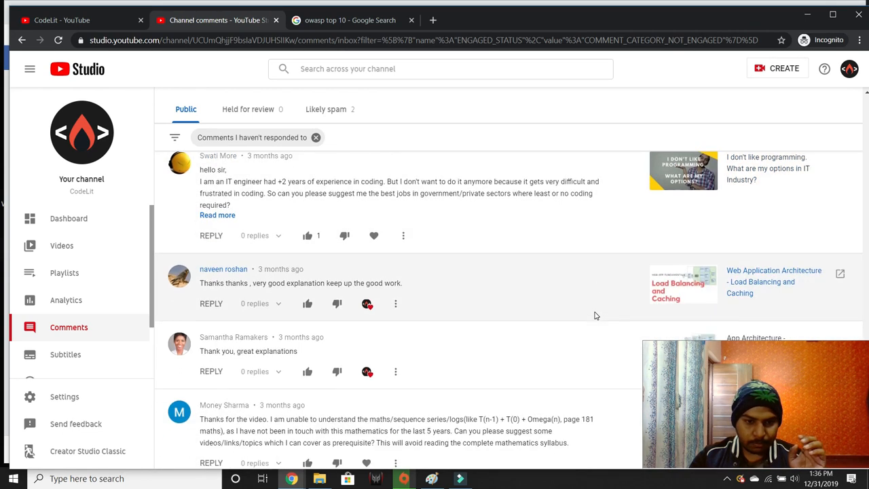
{"action": "scroll", "scroll_direction": "down", "scroll_amount": 3}
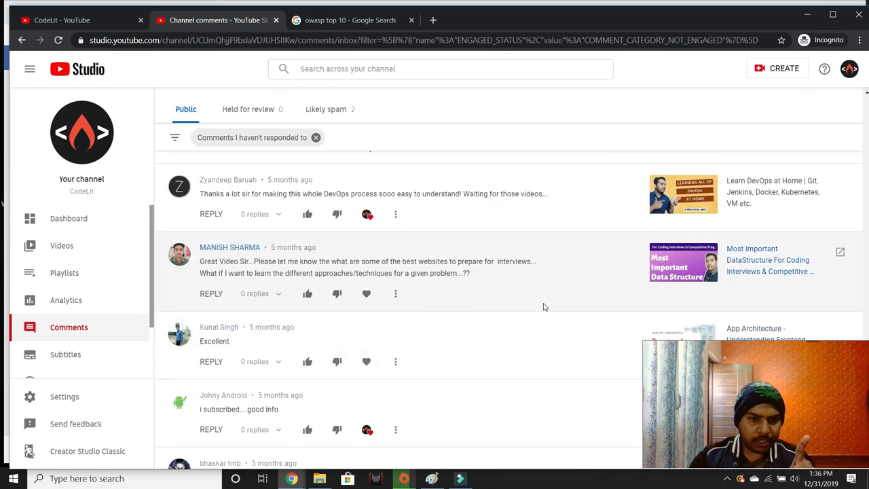
{"action": "mouse_move", "coordinate": [551, 302]}
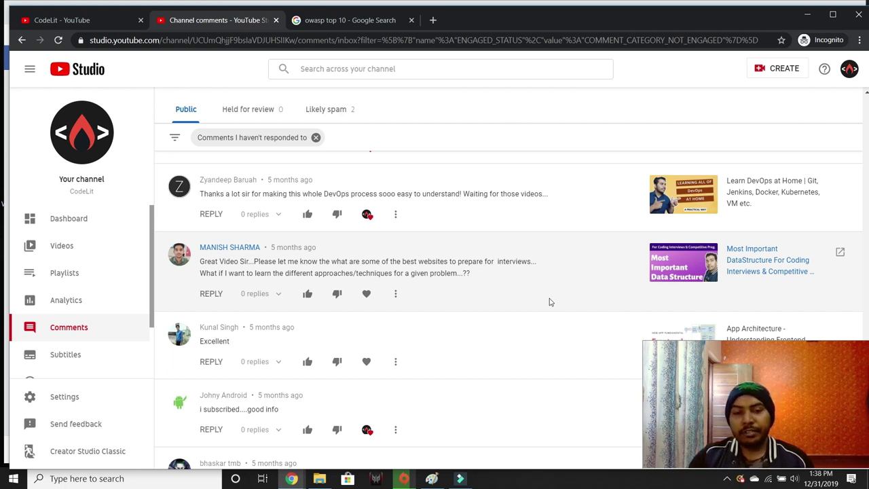
{"action": "mouse_move", "coordinate": [543, 322]}
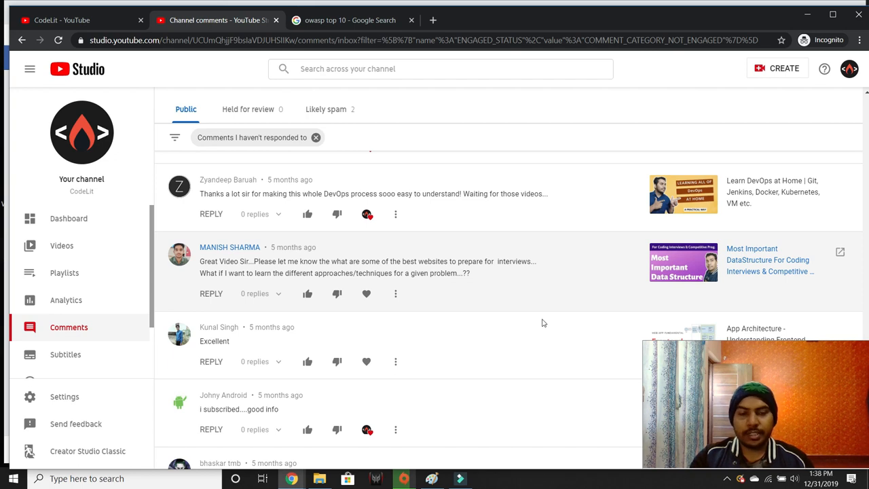
{"action": "mouse_move", "coordinate": [539, 284]}
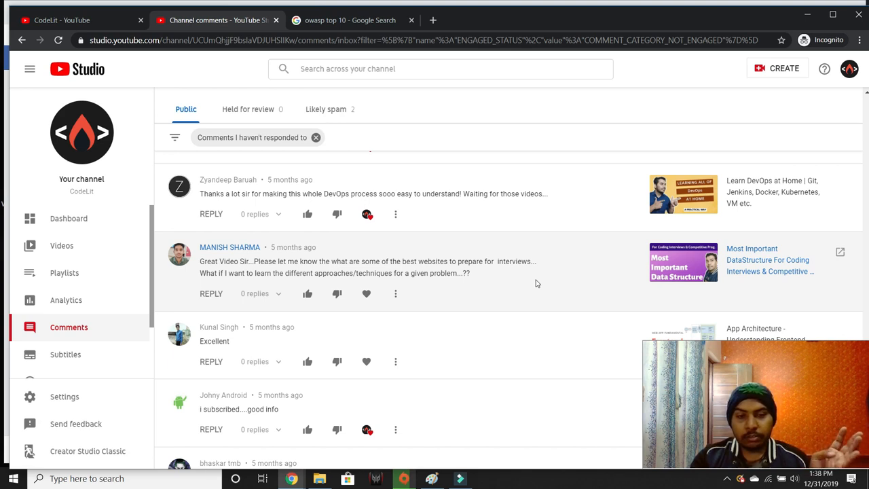
{"action": "mouse_move", "coordinate": [561, 331]}
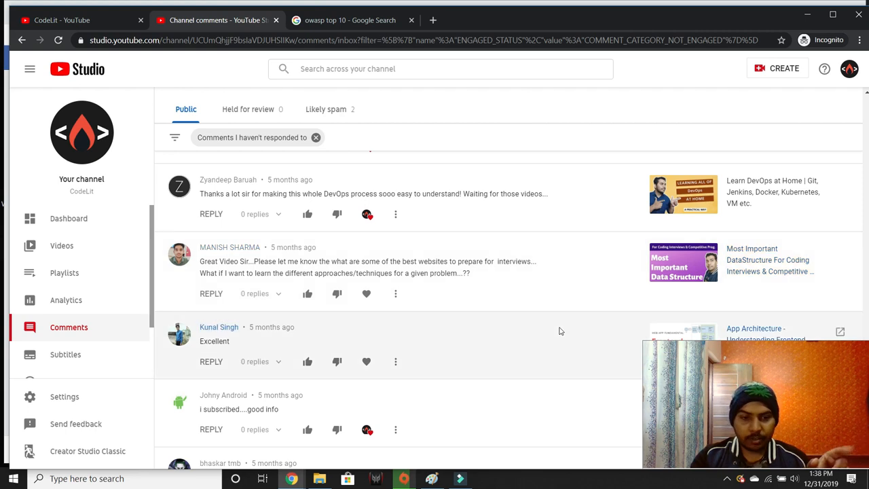
Step: Rapidly scroll through the remaining unanswered comments to the three-week-old ones
{"action": "scroll", "scroll_direction": "down", "scroll_amount": 3}
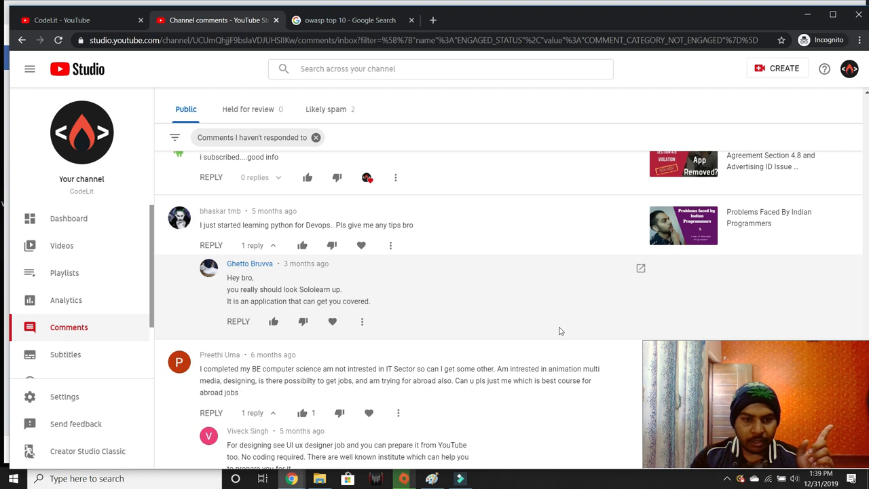
{"action": "scroll", "scroll_direction": "down", "scroll_amount": 3}
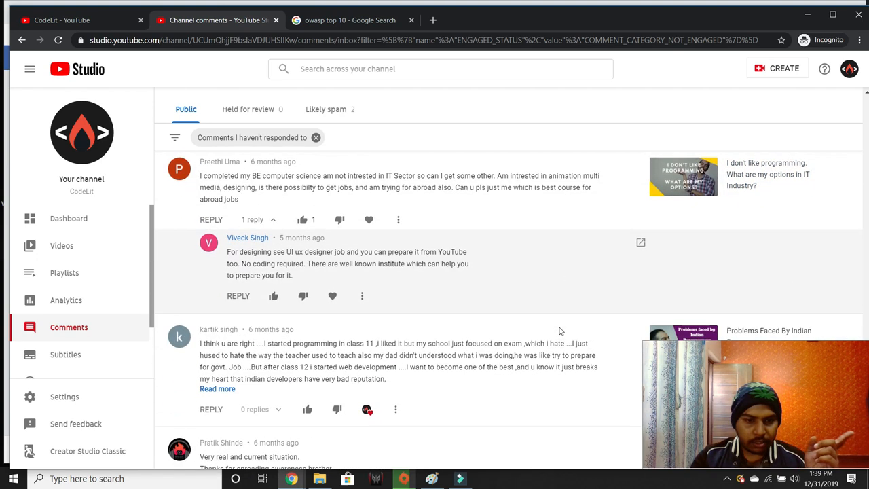
{"action": "scroll", "scroll_direction": "down", "scroll_amount": 3}
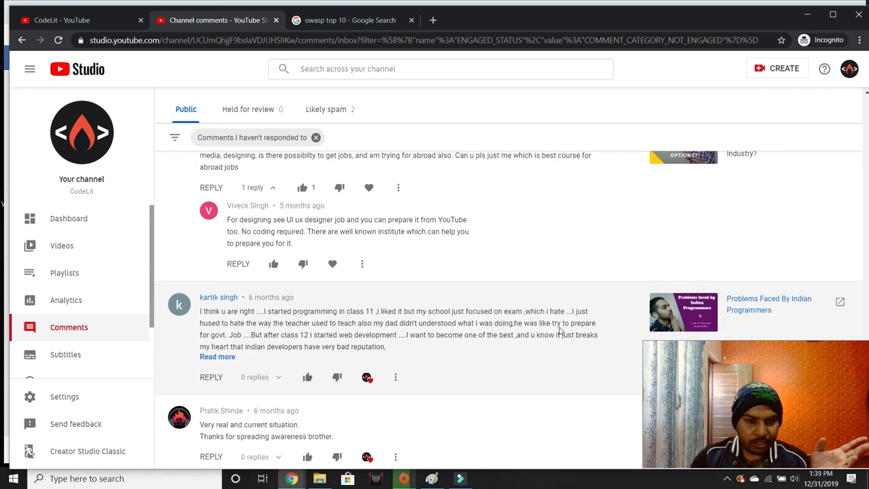
{"action": "scroll", "scroll_direction": "down", "scroll_amount": 3}
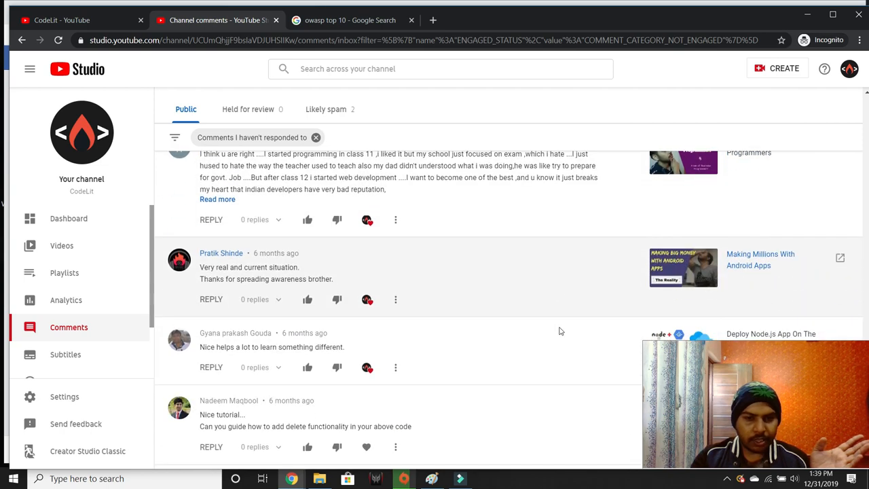
{"action": "scroll", "scroll_direction": "down", "scroll_amount": 3}
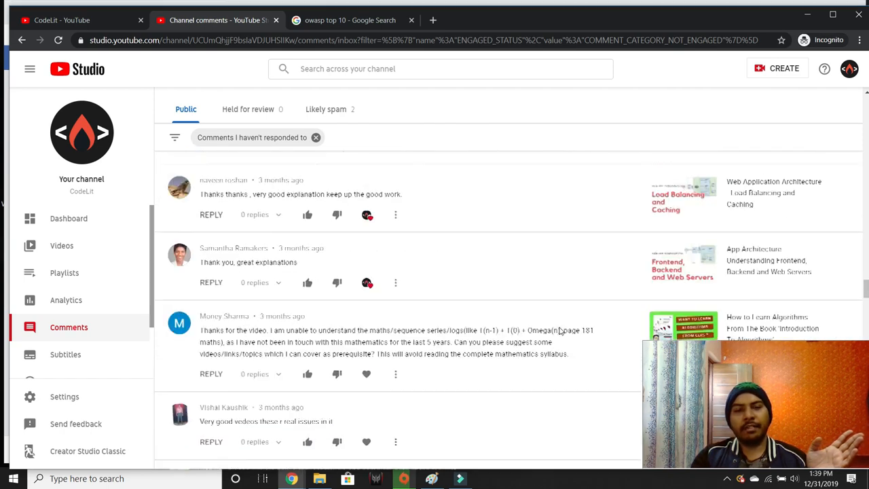
{"action": "scroll", "scroll_direction": "down", "scroll_amount": 3}
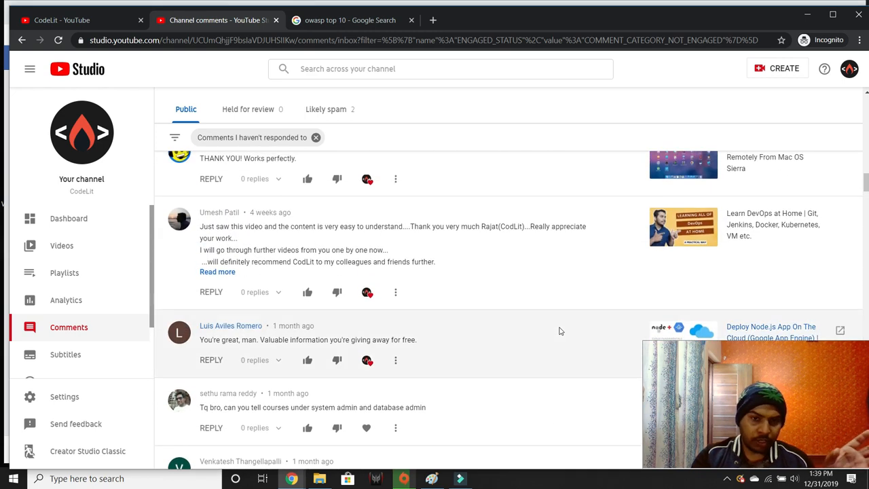
{"action": "scroll", "scroll_direction": "down", "scroll_amount": 3}
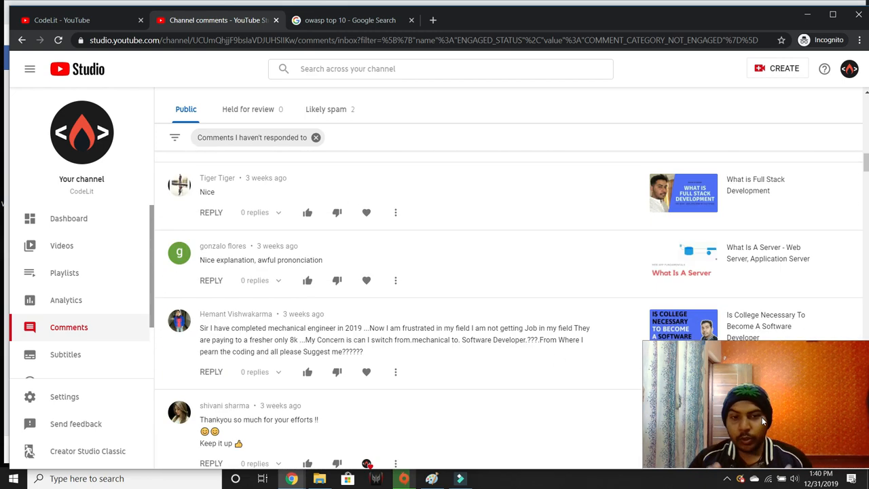